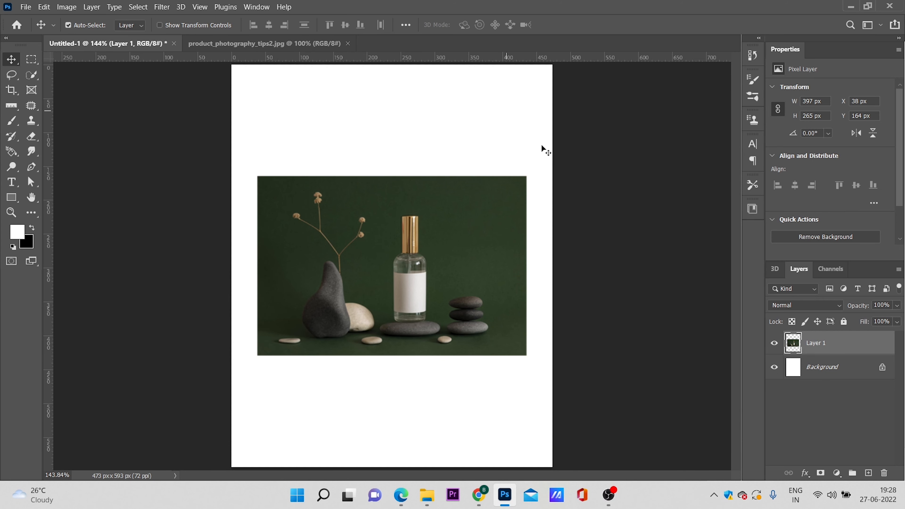
pyautogui.moveTo(297, 201)
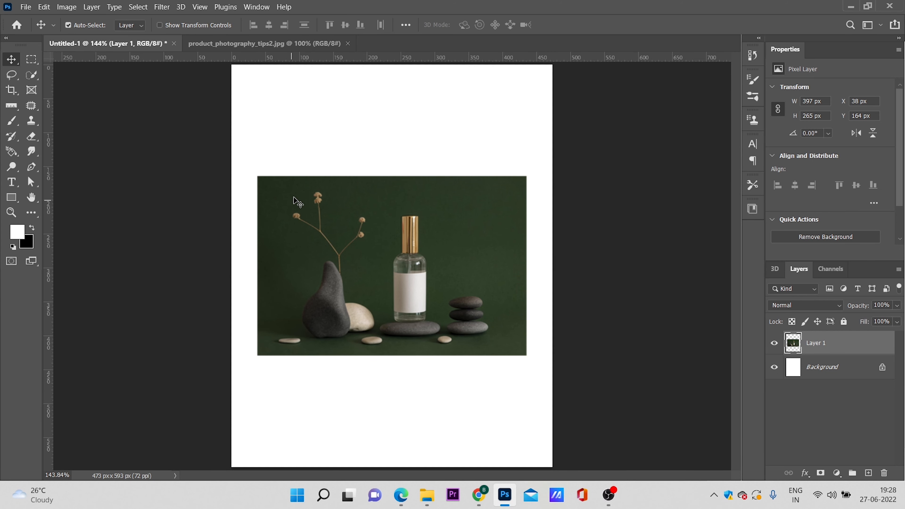
pyautogui.moveTo(183, 308)
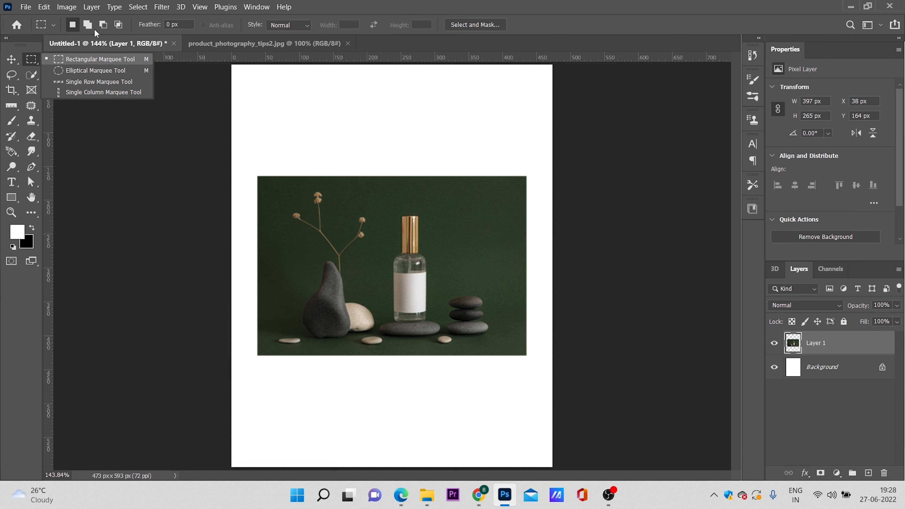
# Marquee-select the white border around the photo and launch Edit > Content-Aware Fill
pyautogui.click(87, 25)
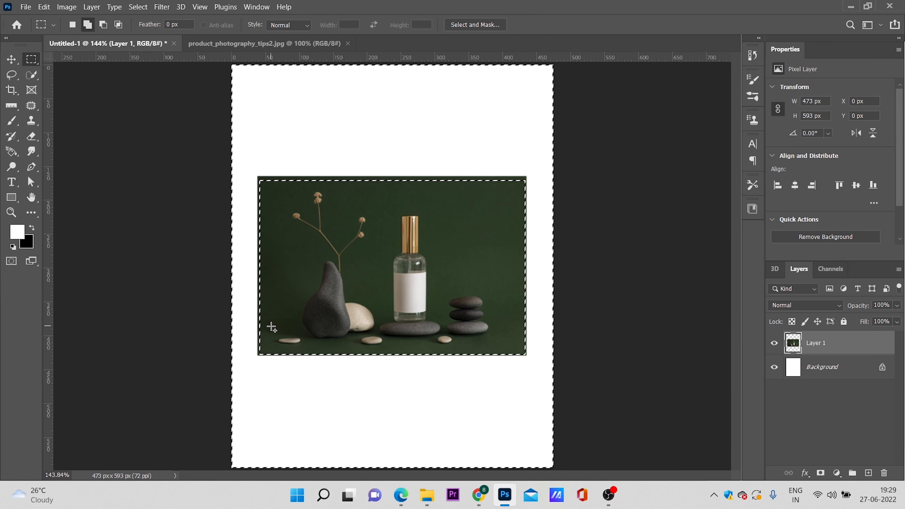
pyautogui.click(43, 7)
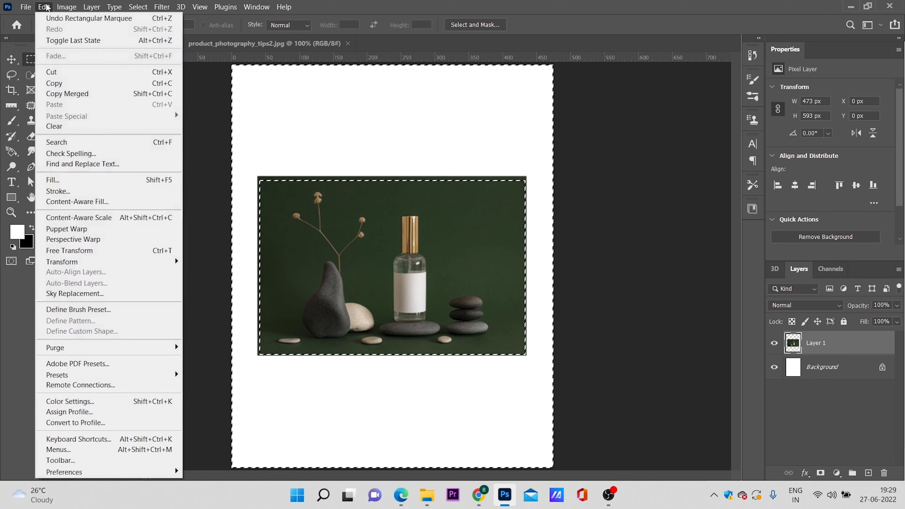
pyautogui.moveTo(77, 202)
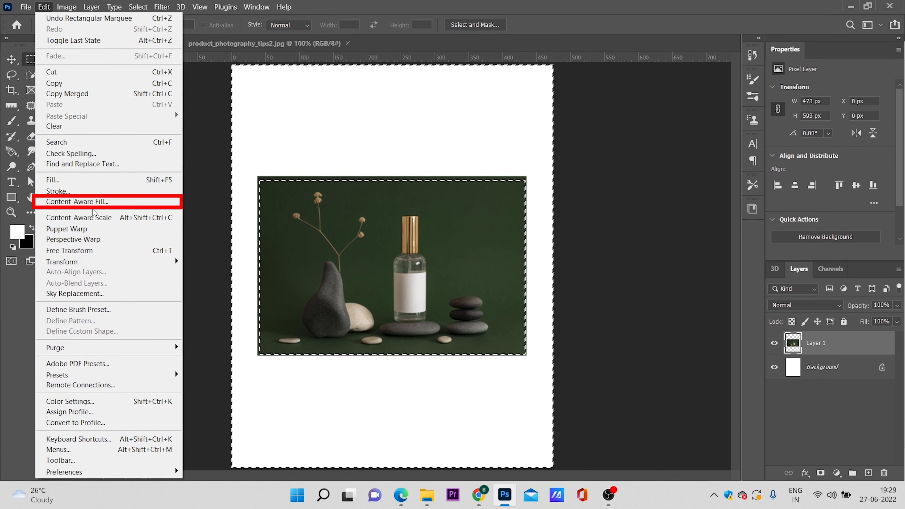
pyautogui.moveTo(77, 201)
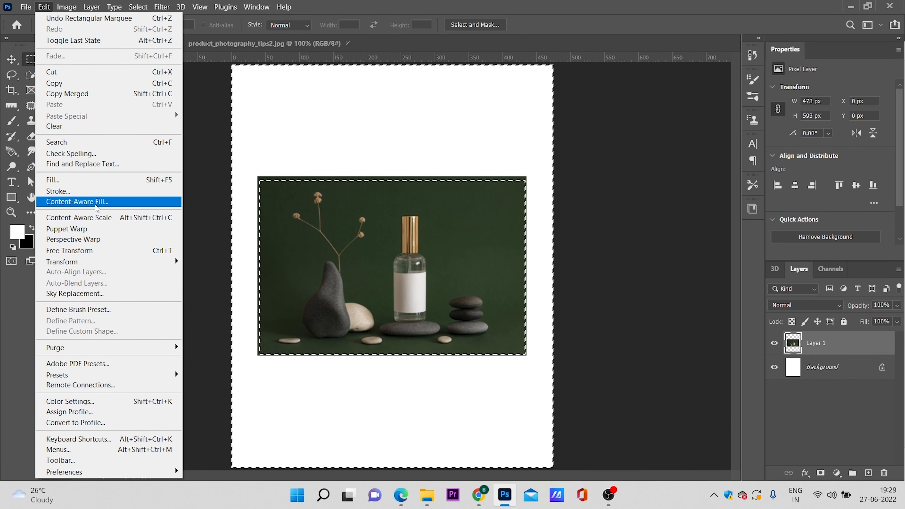
pyautogui.click(77, 201)
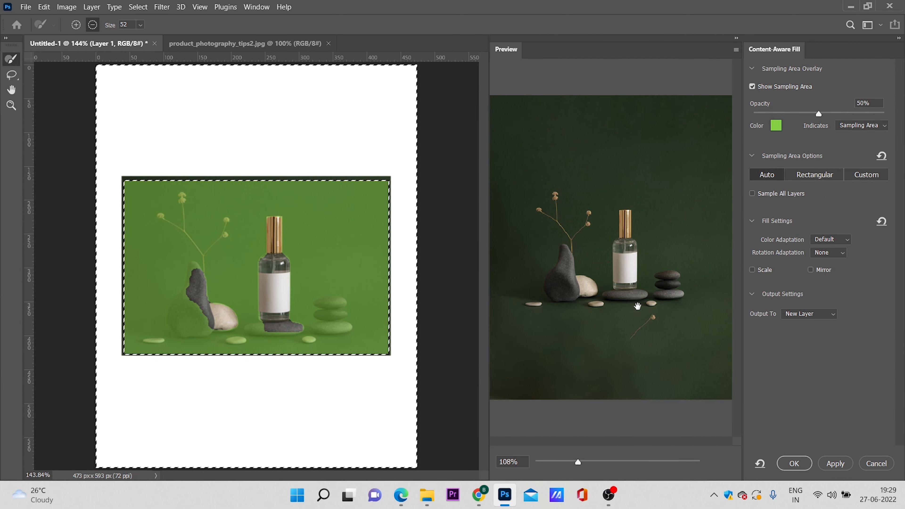
pyautogui.moveTo(660, 377)
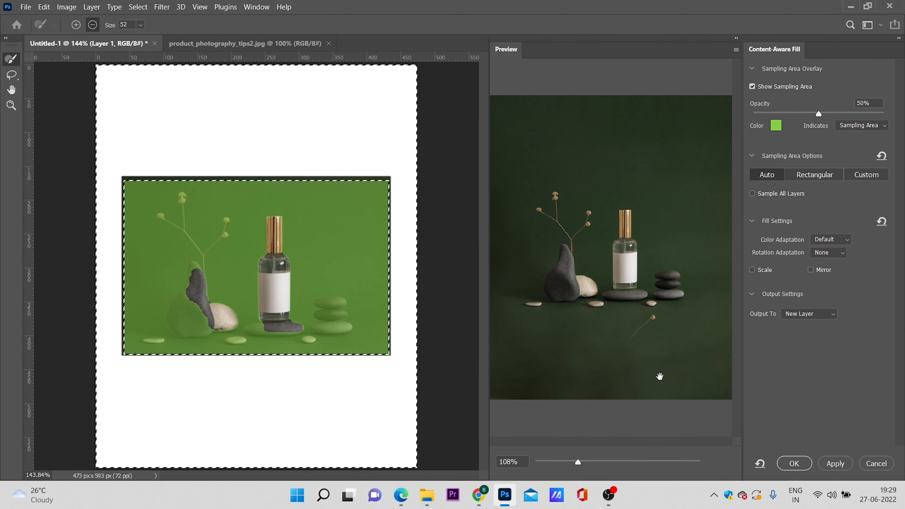
# Commit the content-aware green fill with Output To: New Layer
pyautogui.click(835, 463)
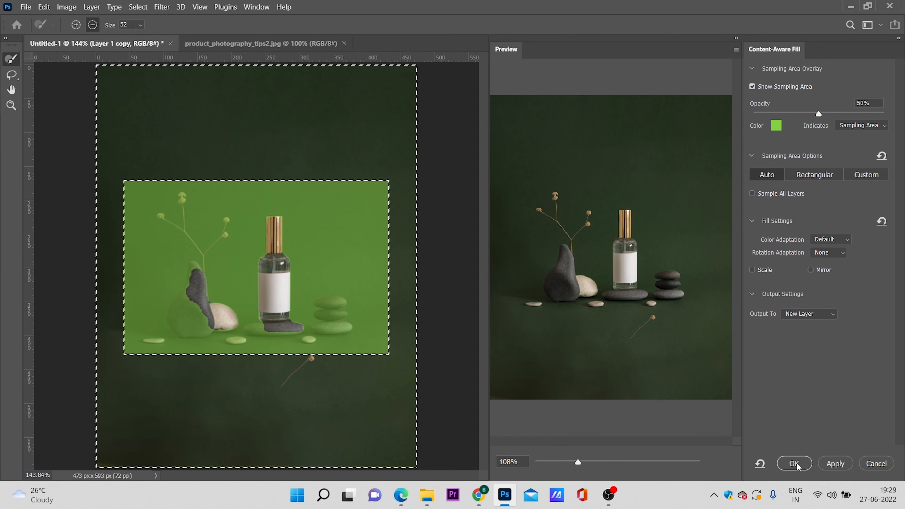
pyautogui.moveTo(795, 463)
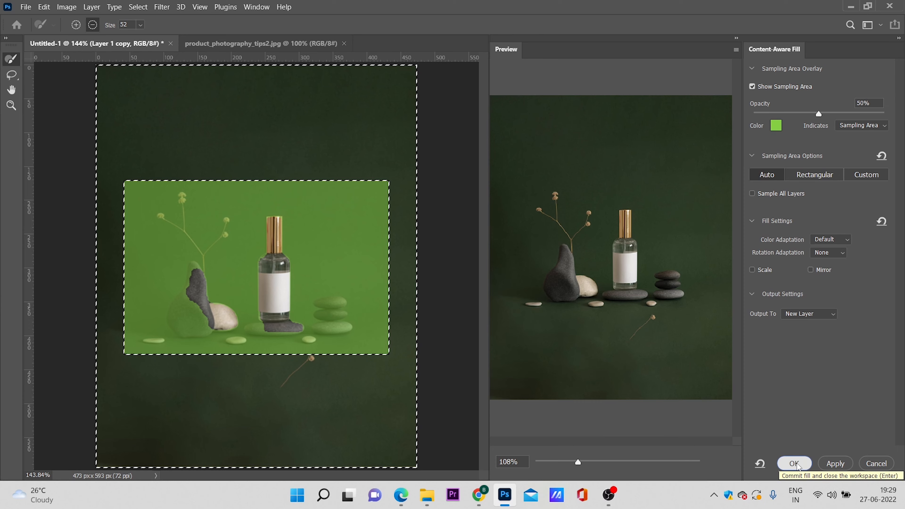
pyautogui.click(794, 463)
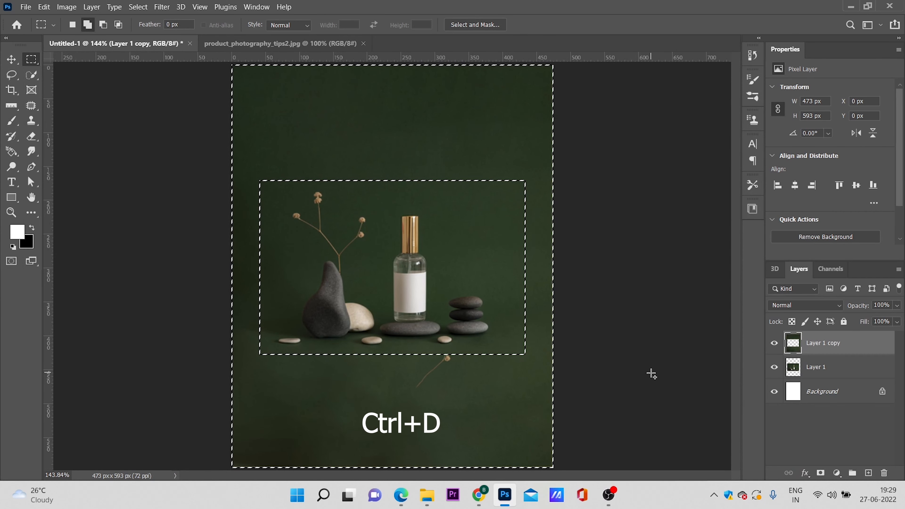
# Deselect with Ctrl+D to show the extended green background cleanly
pyautogui.press('Ctrl+D')
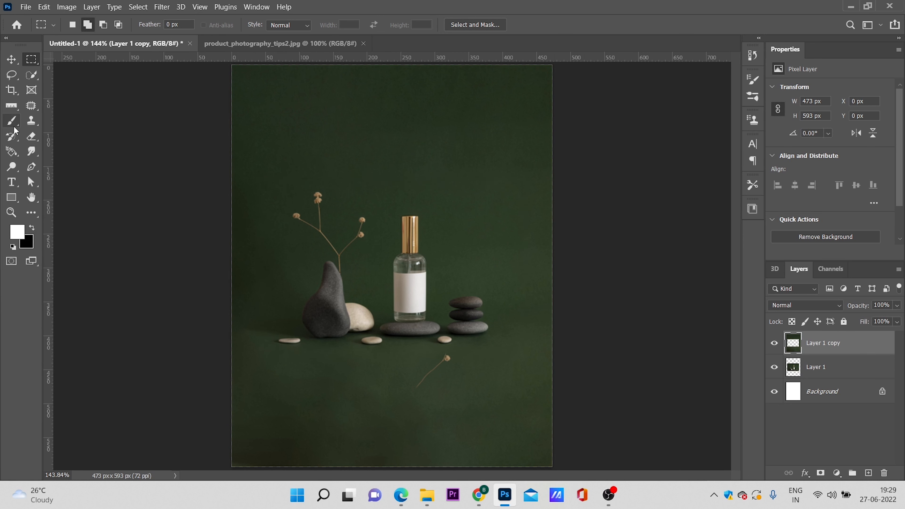
pyautogui.moveTo(11, 75)
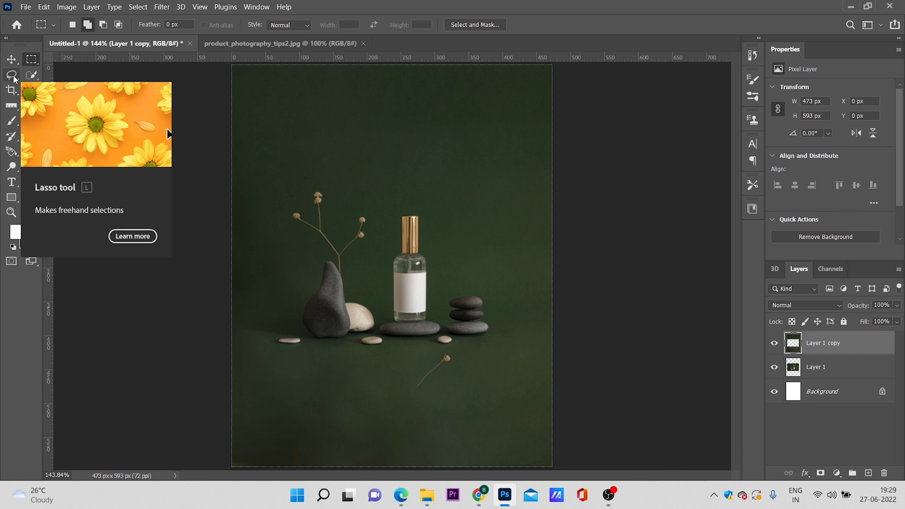
# Lasso the stray twig below the stones and fill it with Content-Aware contents
pyautogui.click(11, 75)
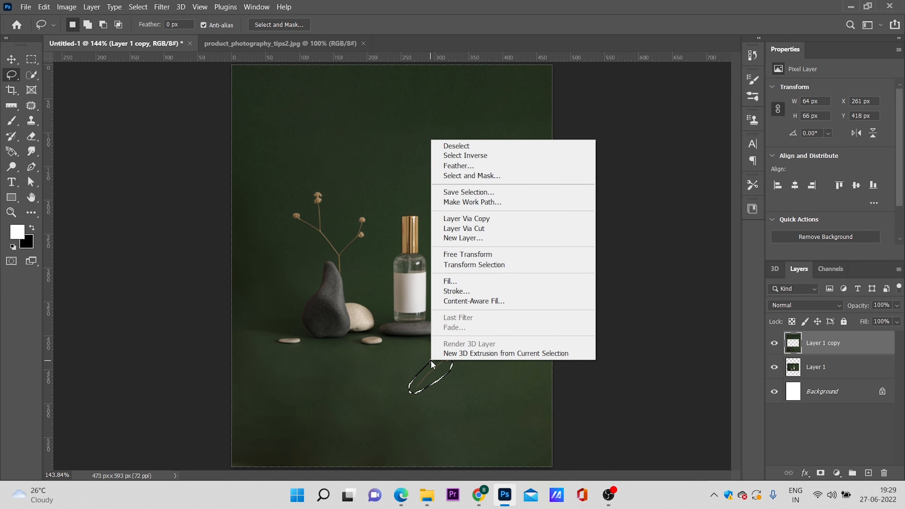
pyautogui.click(451, 281)
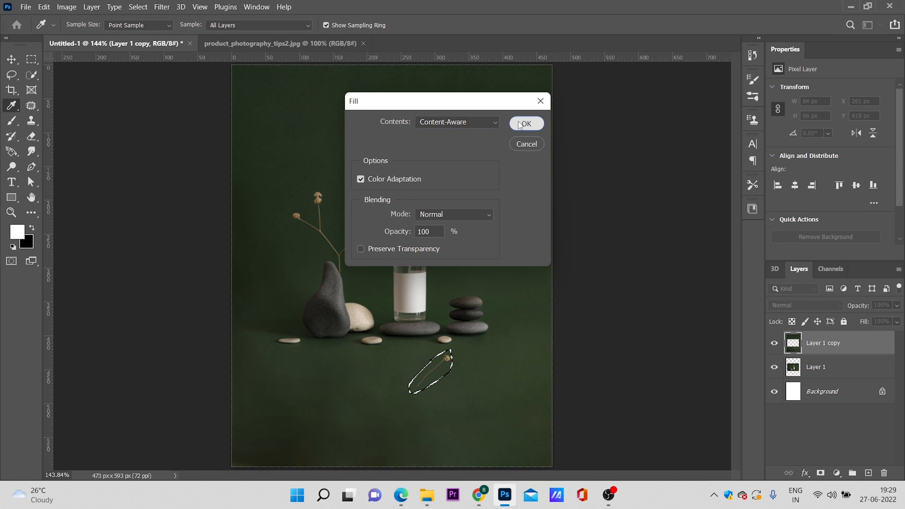
pyautogui.click(525, 124)
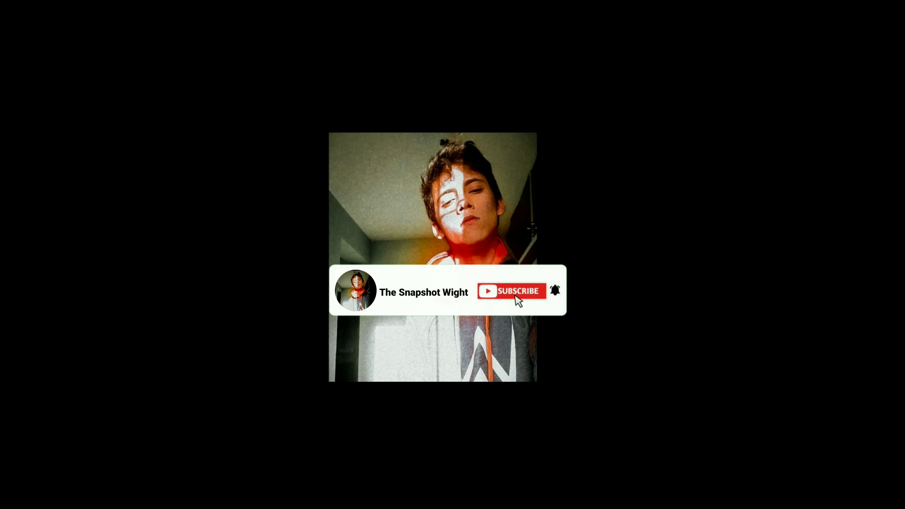
pyautogui.click(512, 291)
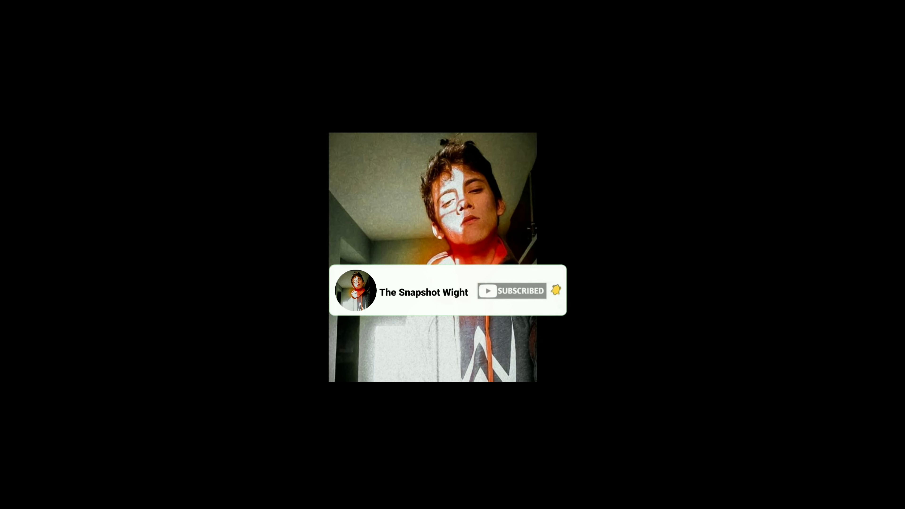